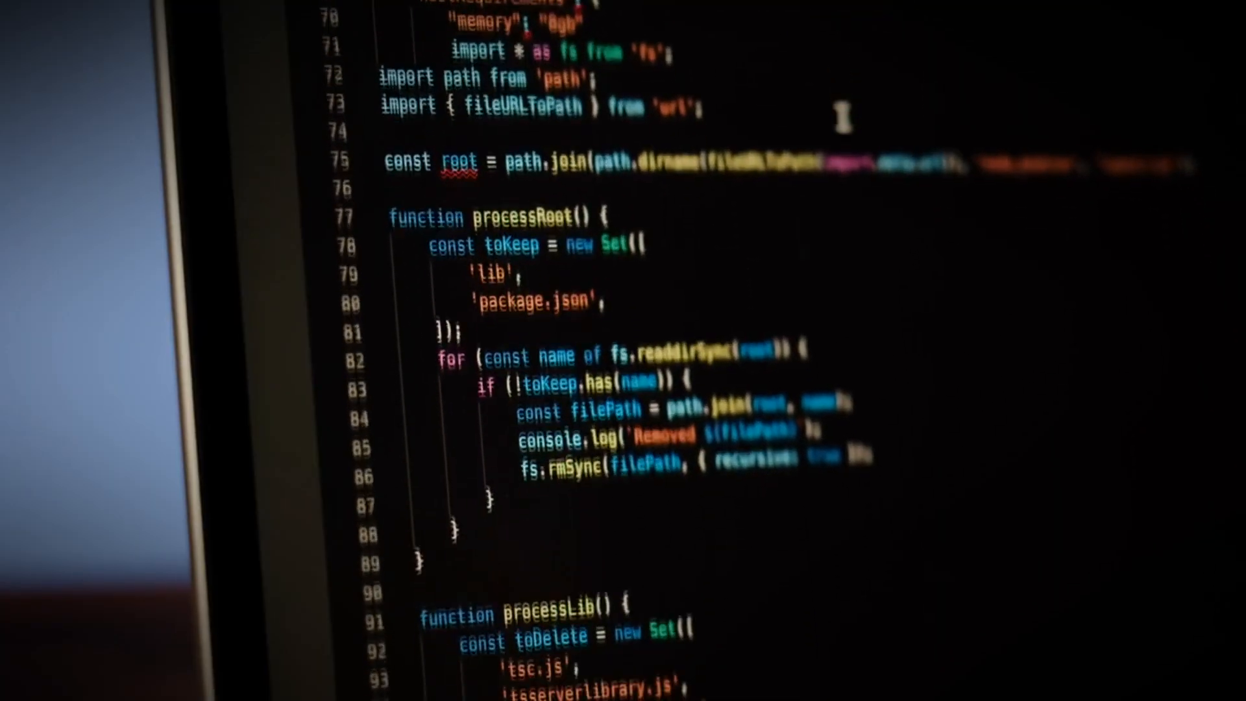
# Scroll through the code snippets reply to the matplotlib import and plt.tile typo fix.
pyautogui.scroll(-3)
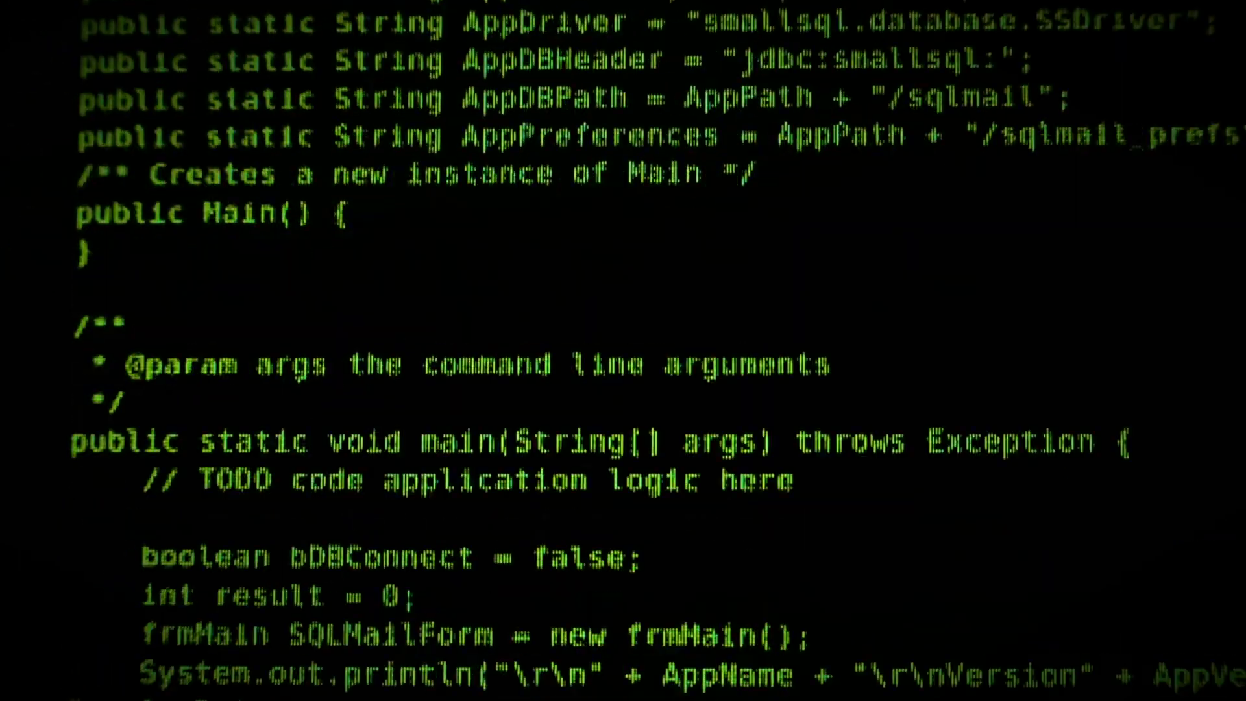
pyautogui.scroll(-3)
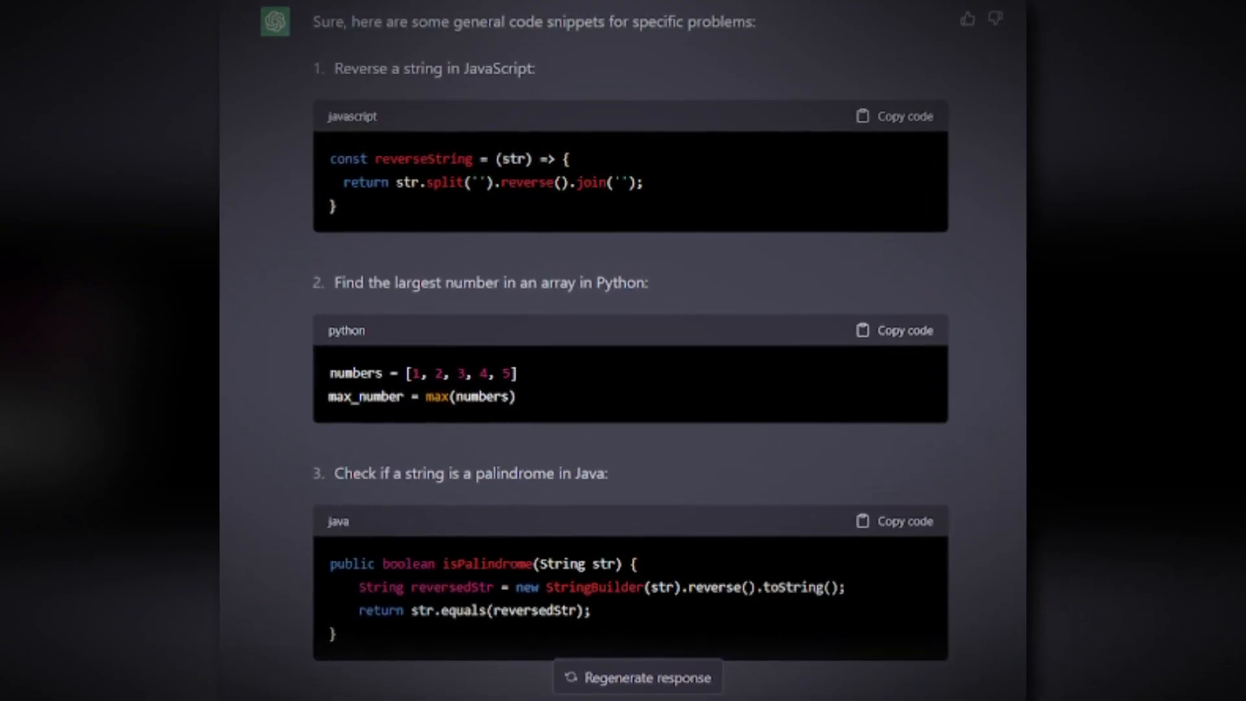
pyautogui.scroll(-3)
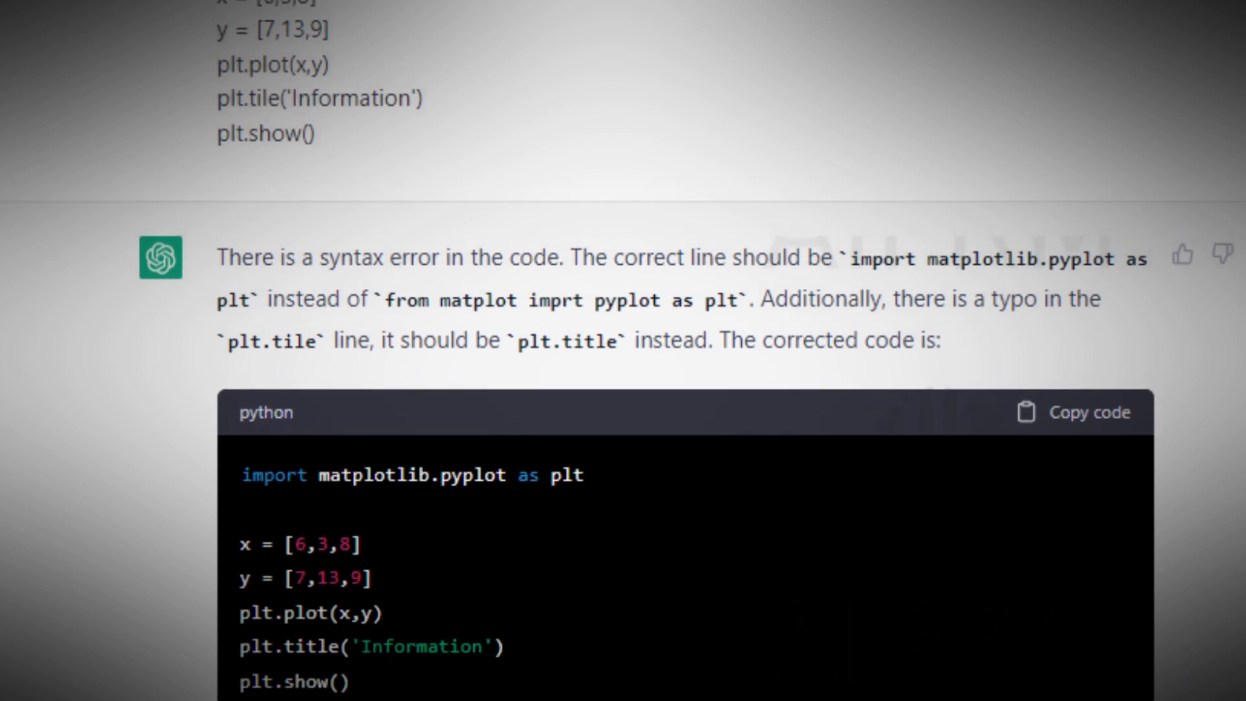
pyautogui.scroll(-3)
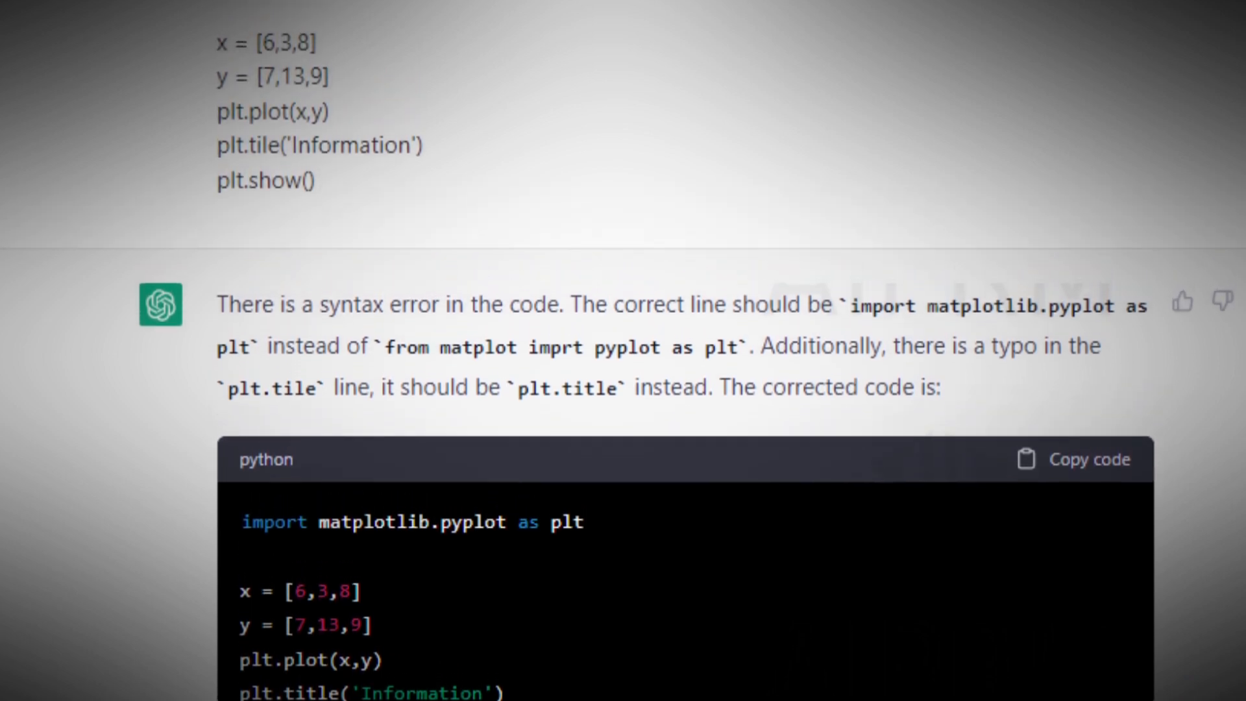
pyautogui.scroll(-3)
pyautogui.write('write a code for tik tak toe')
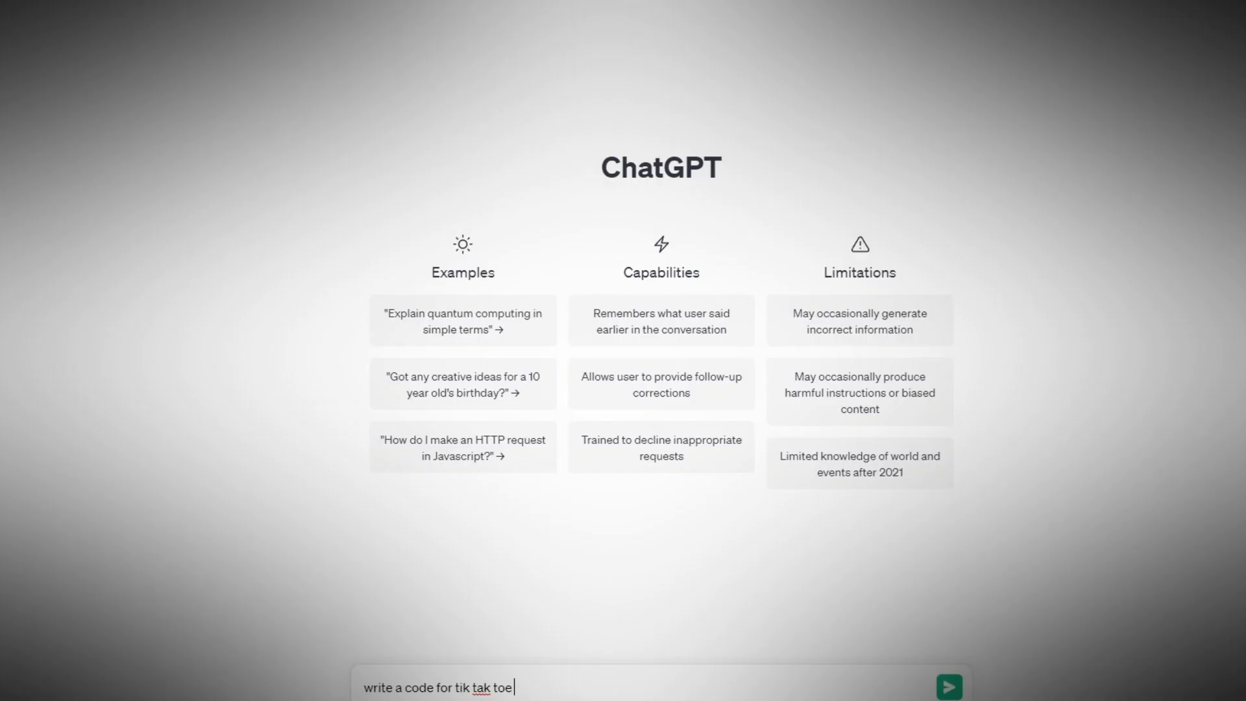
# Send the prompt "write a code for tik tak toe" to get a Python tic-tac-toe answer.
pyautogui.click(947, 686)
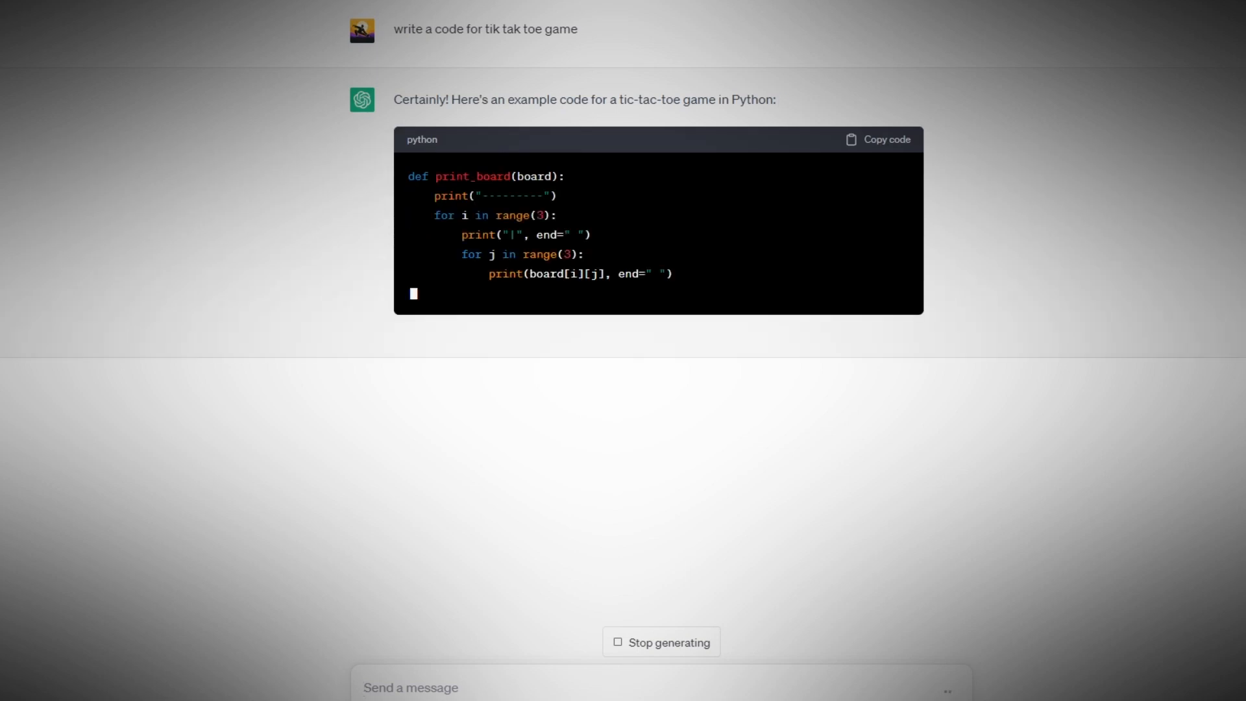